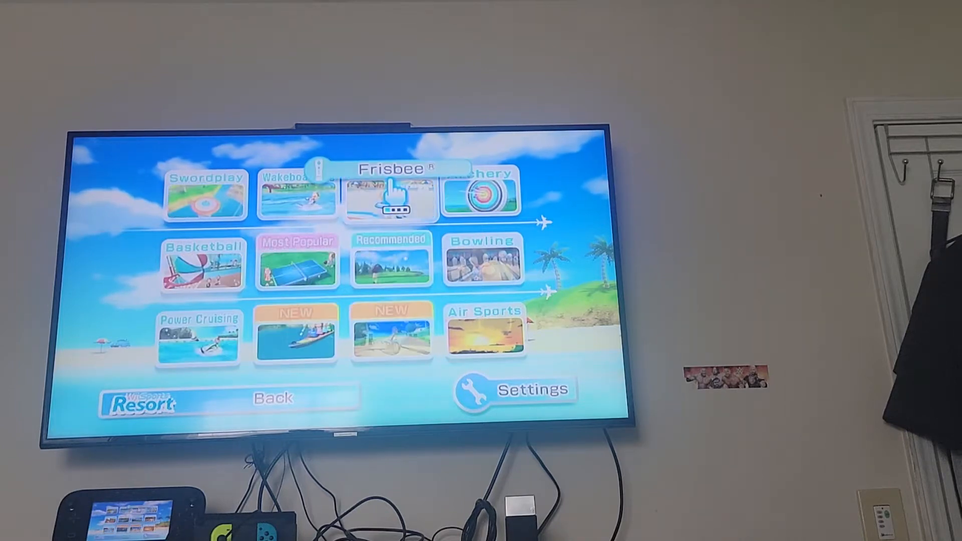
Choose Frisbee on the sports menu so the Frisbee Dog / Frisbee Golf choice appears
left_click(390, 197)
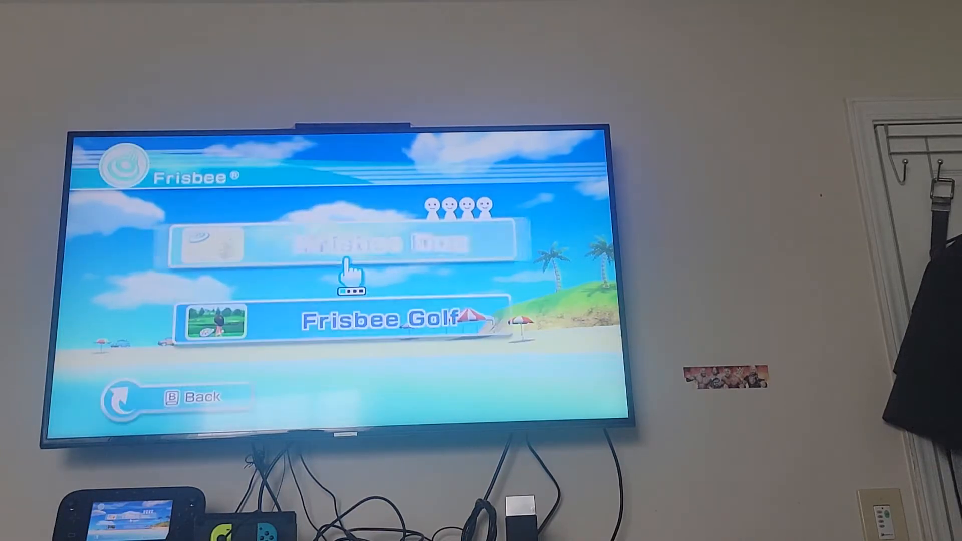